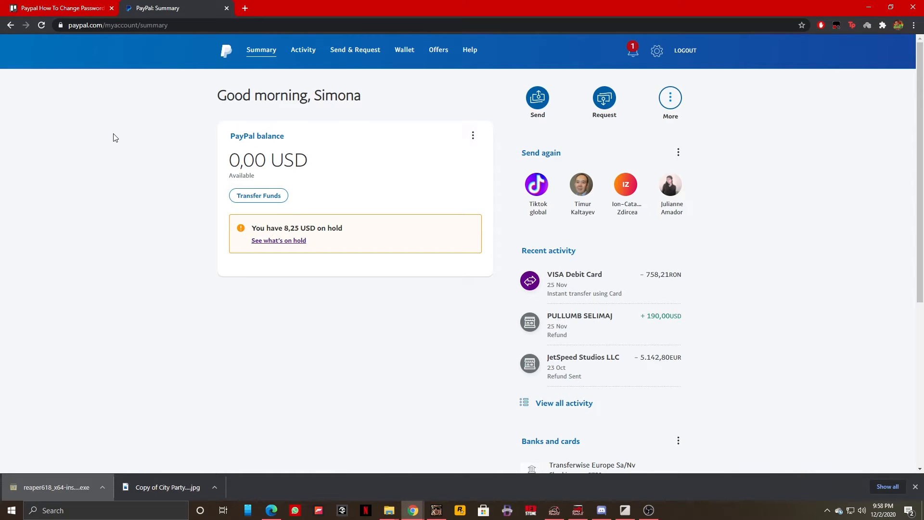
mouse_move(657, 51)
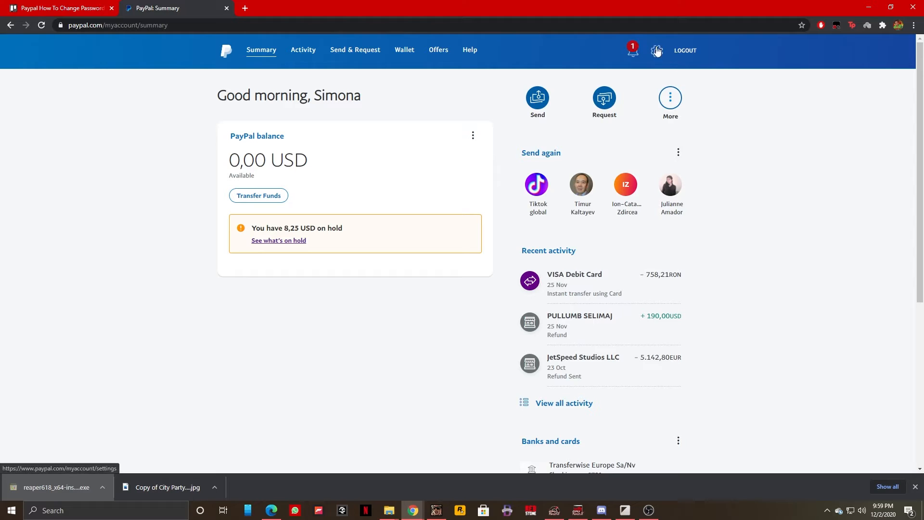
mouse_move(747, 52)
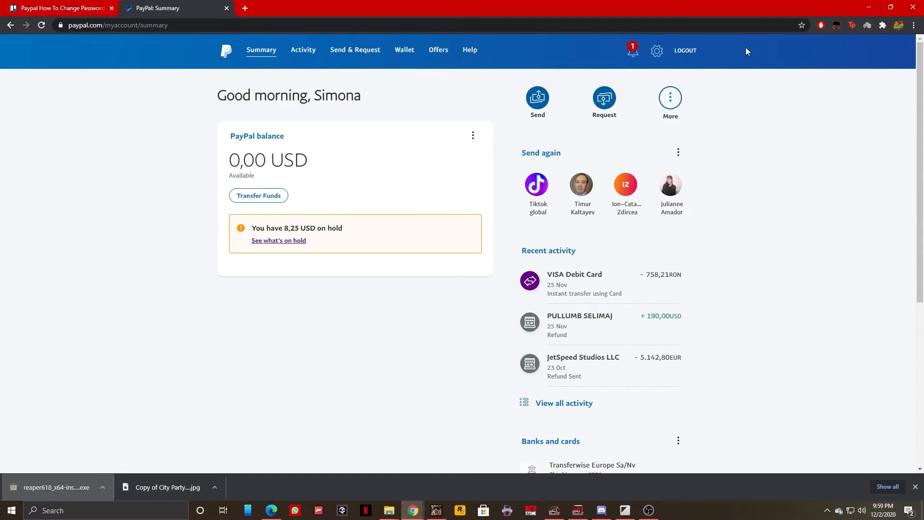
mouse_move(684, 93)
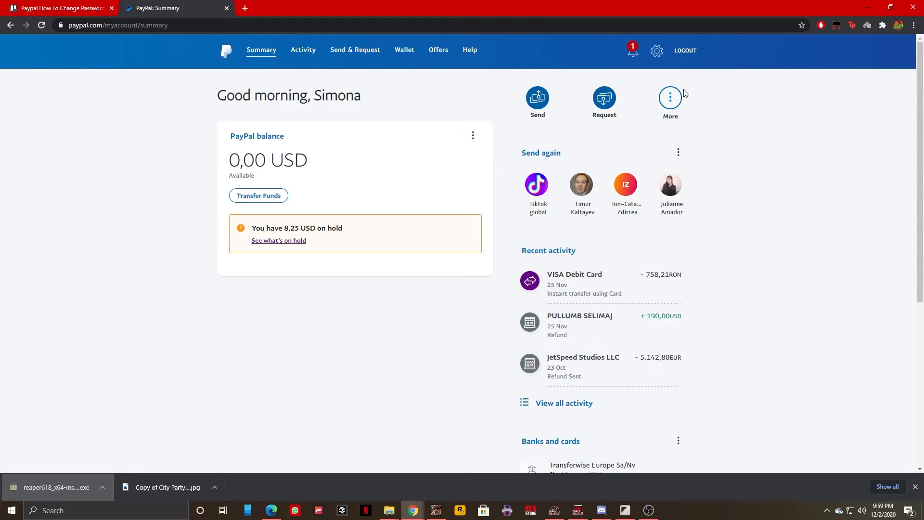
Go to the PayPal account settings from the Summary page via the gear icon
left_click(657, 51)
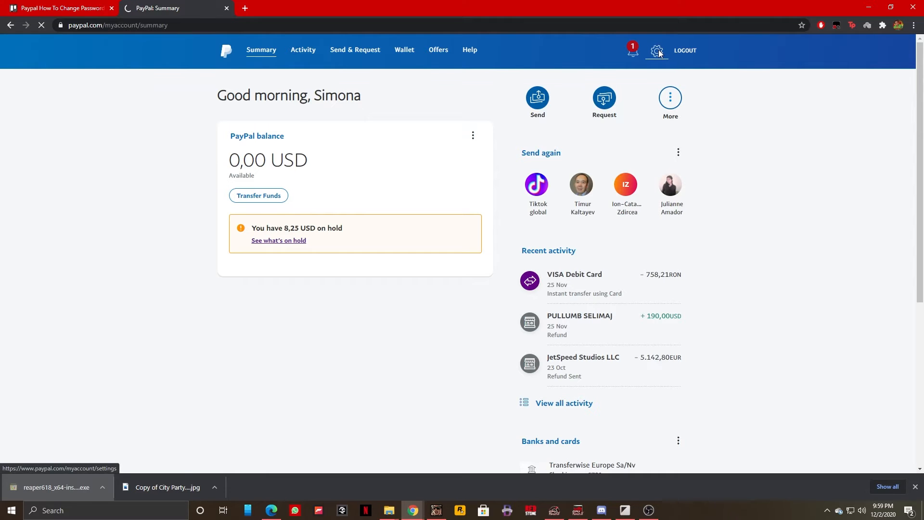
From the Account tab of Settings, move to the Security tab
left_click(657, 51)
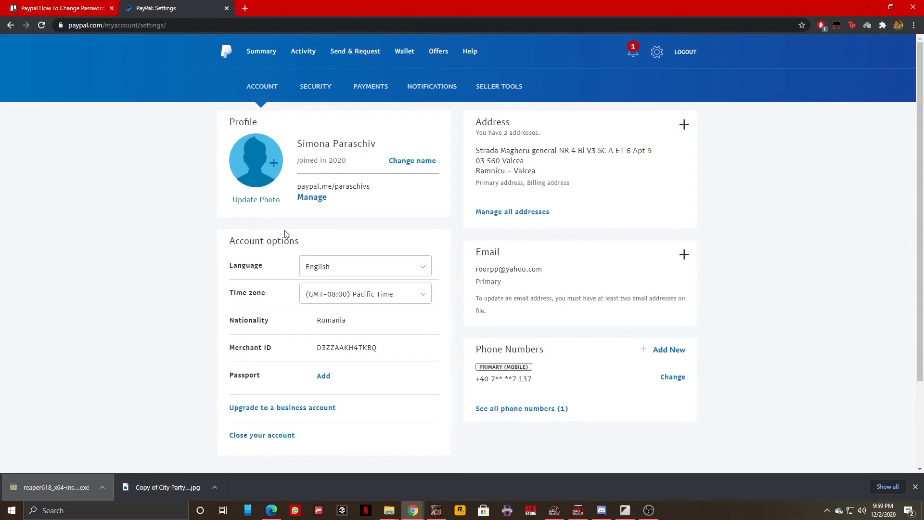
mouse_move(270, 90)
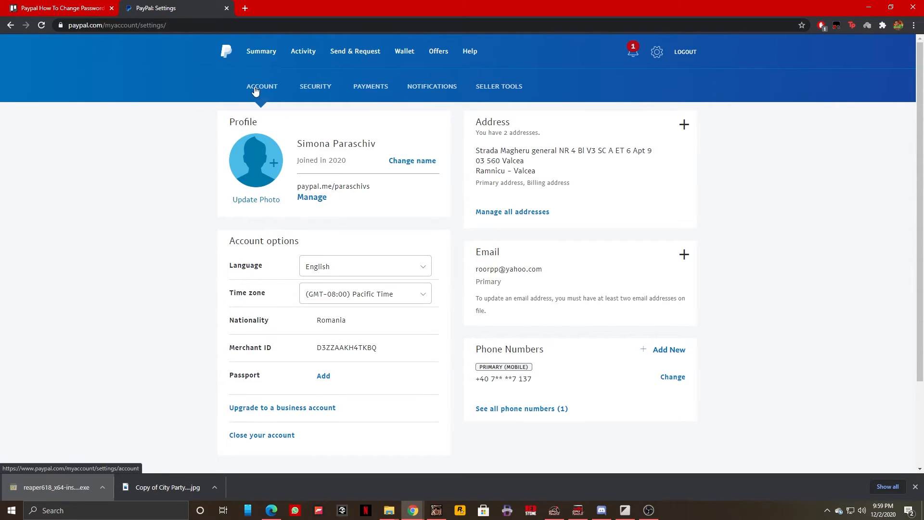
mouse_move(270, 94)
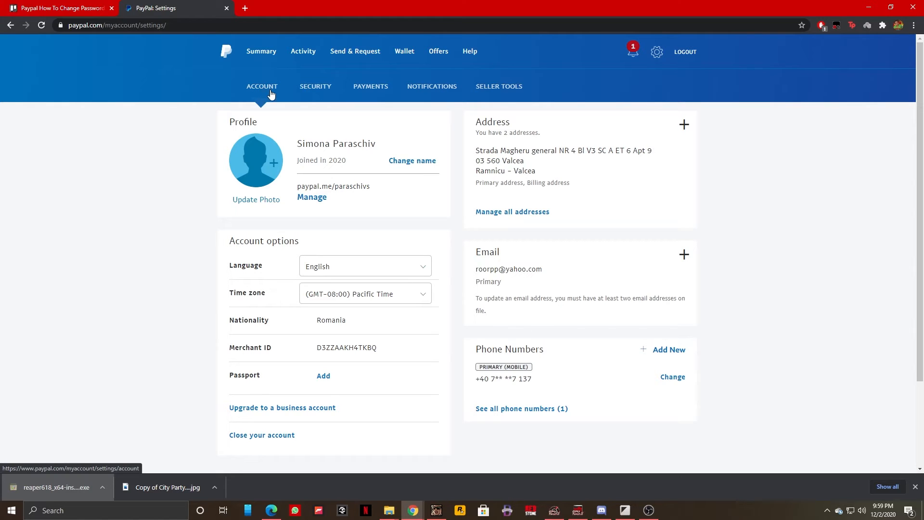
mouse_move(432, 94)
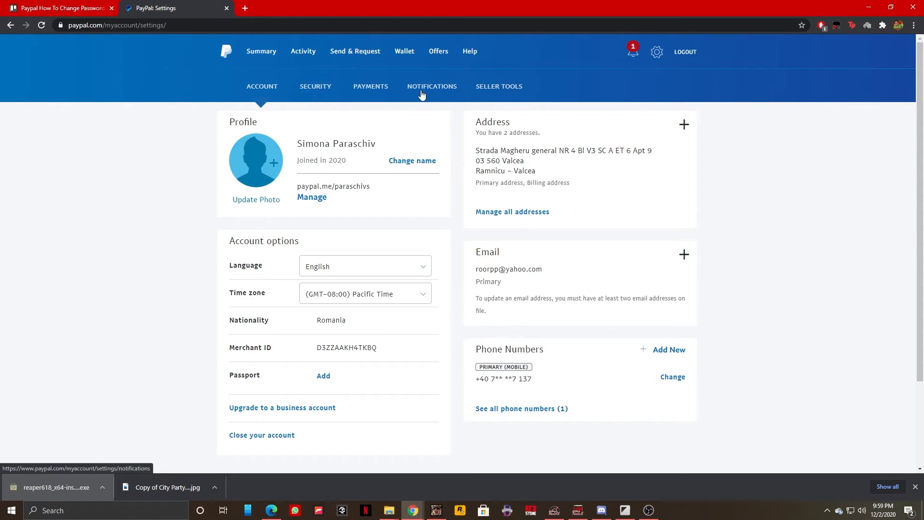
mouse_move(502, 96)
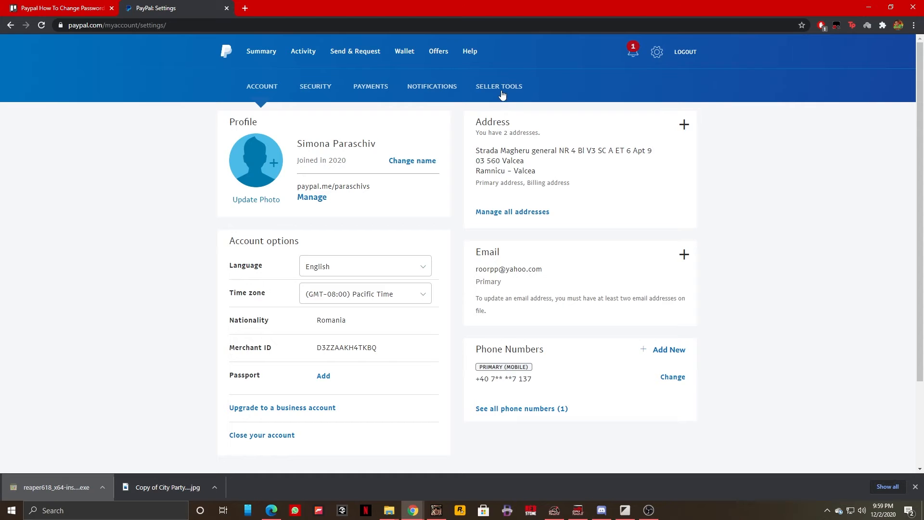
left_click(316, 86)
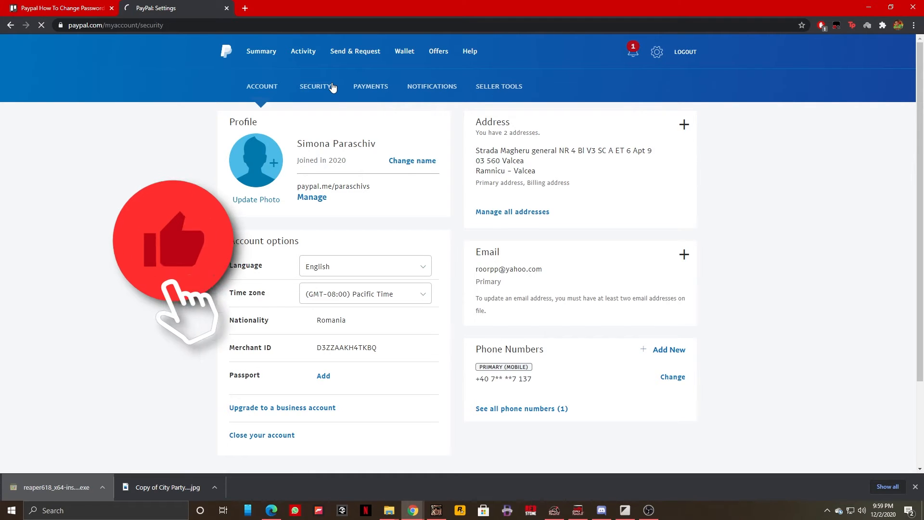
On the Security page, choose Update next to Password to begin changing it
left_click(315, 86)
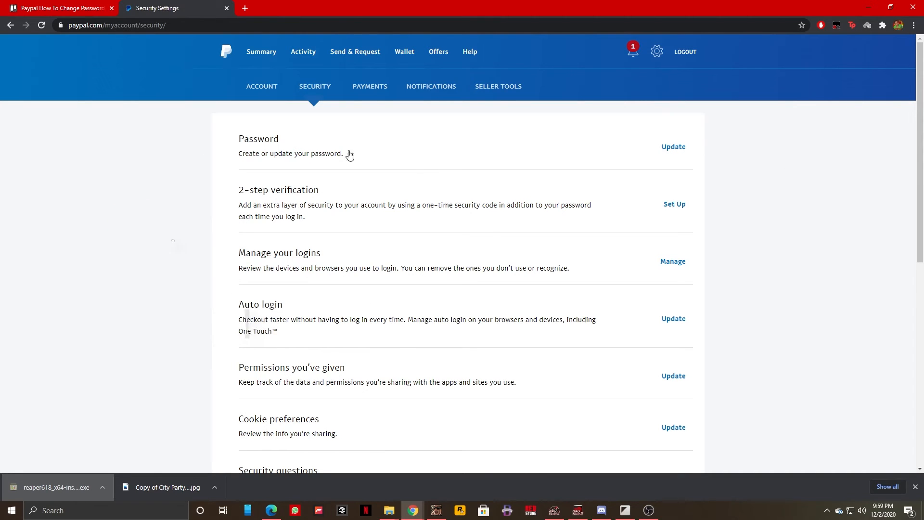
mouse_move(318, 143)
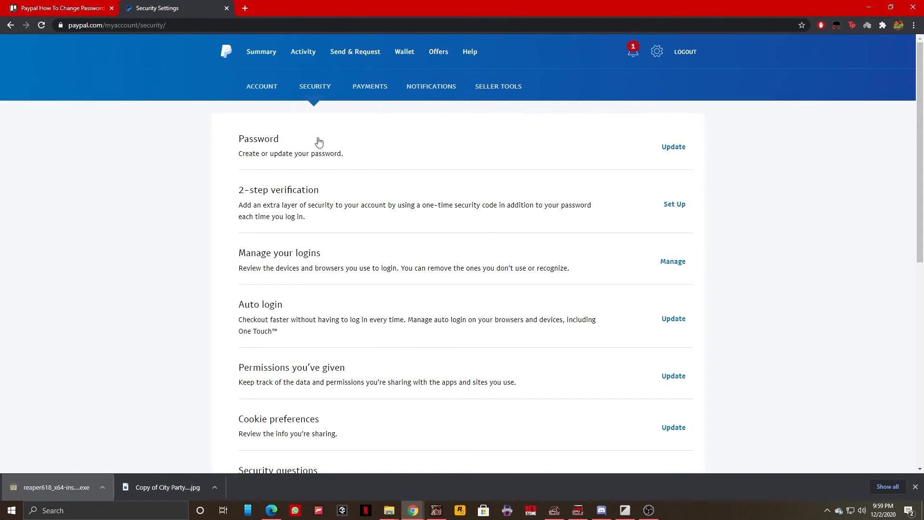
mouse_move(542, 151)
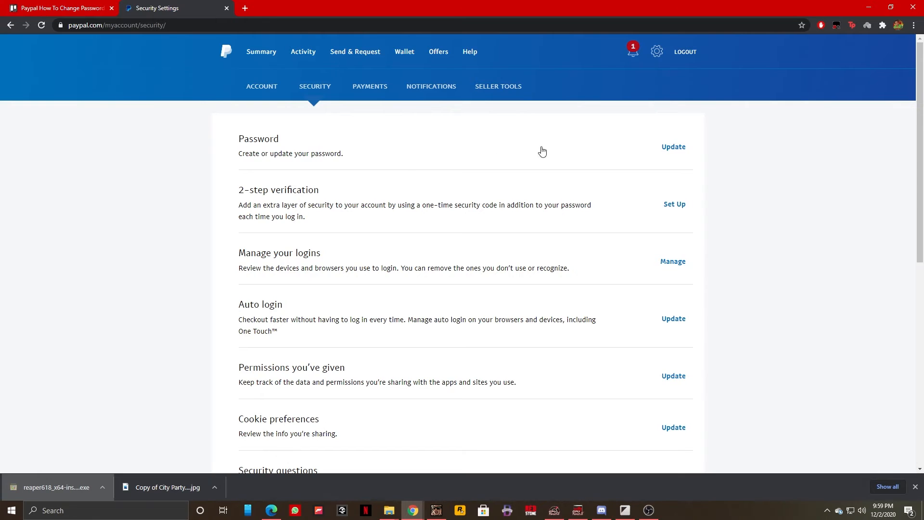
mouse_move(674, 147)
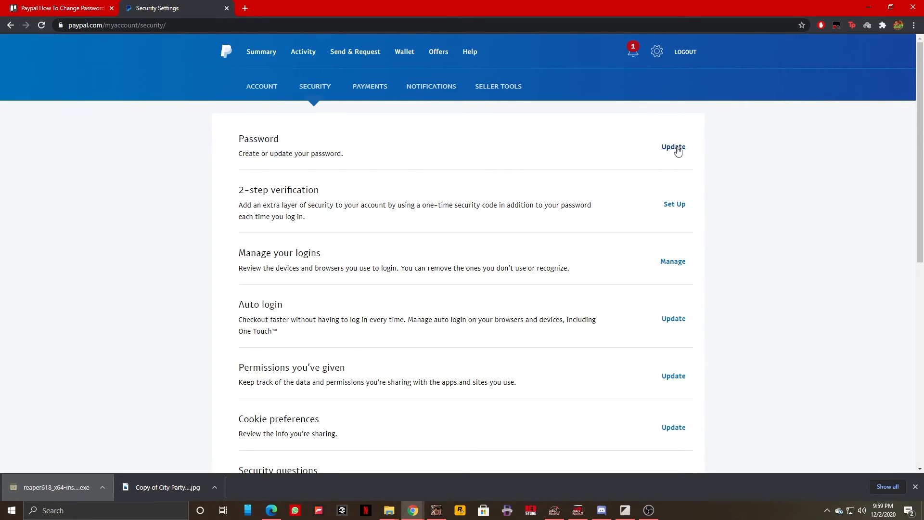
left_click(673, 146)
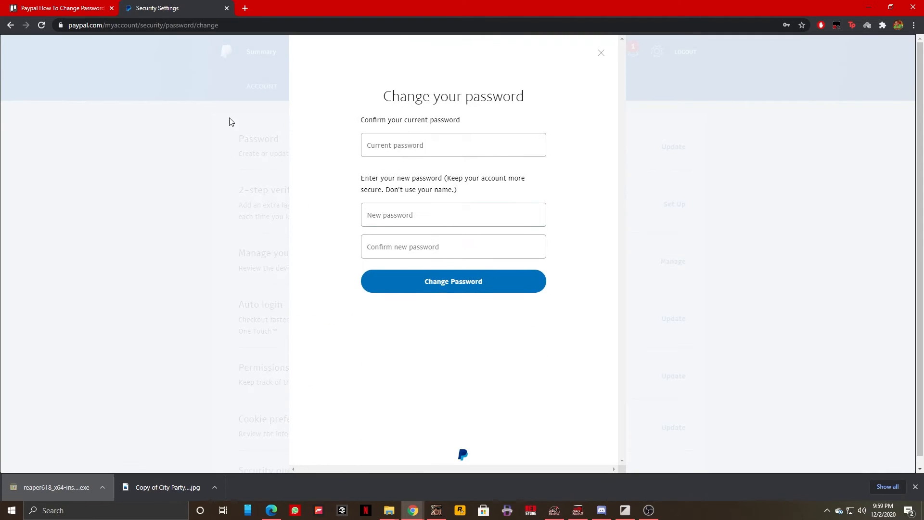
mouse_move(415, 188)
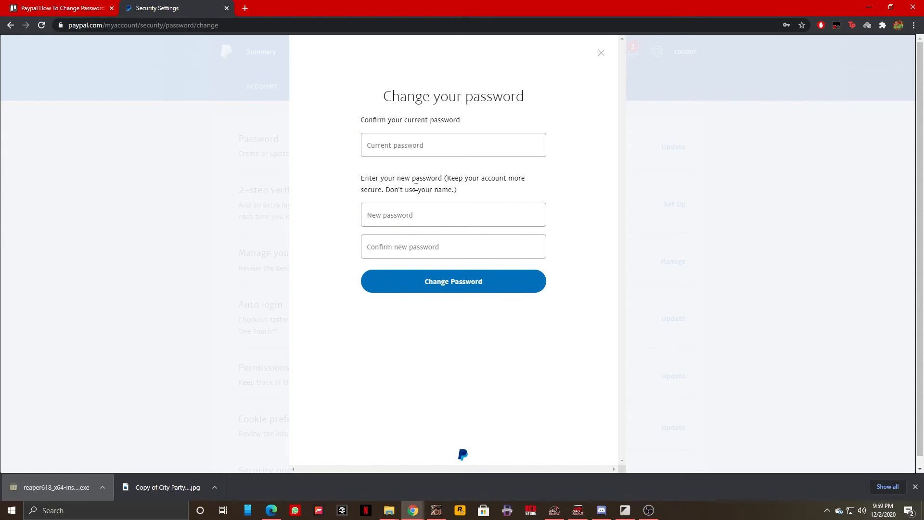
mouse_move(405, 88)
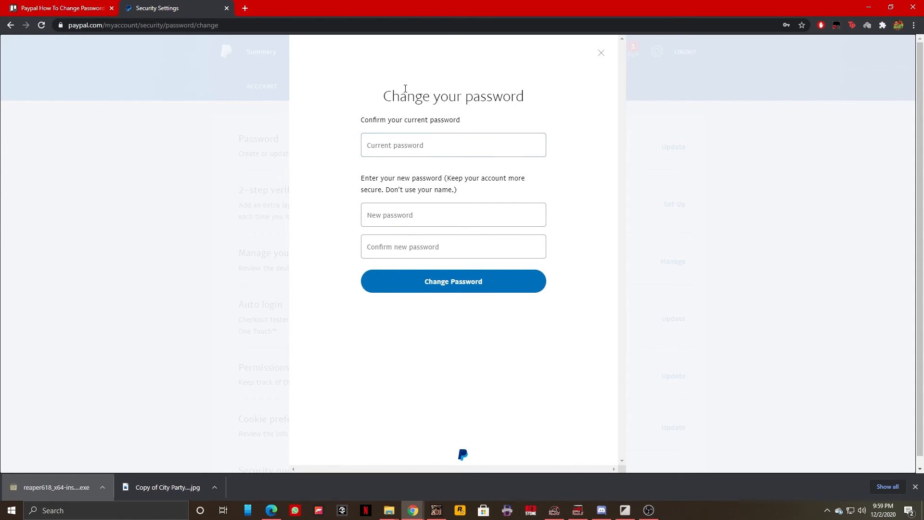
Leave current and new password empty and flagged required, then focus the Confirm new password field
left_click(452, 281)
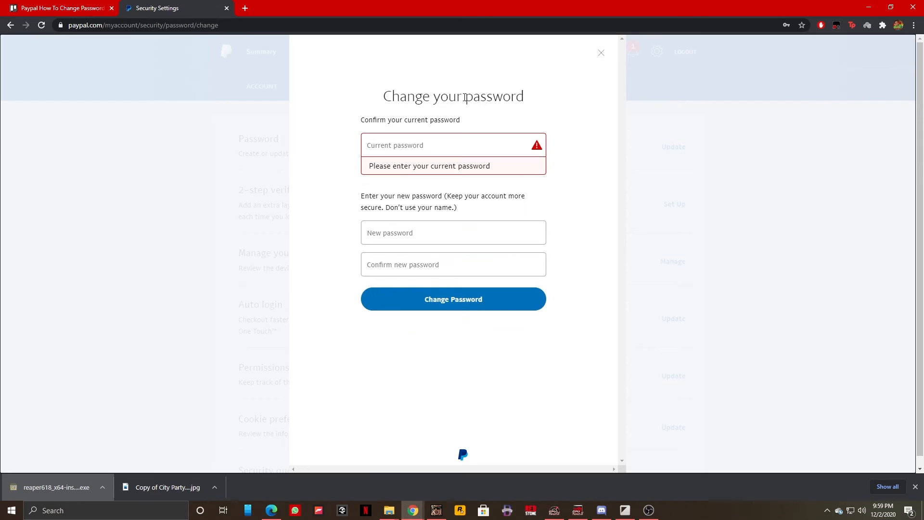
mouse_move(451, 157)
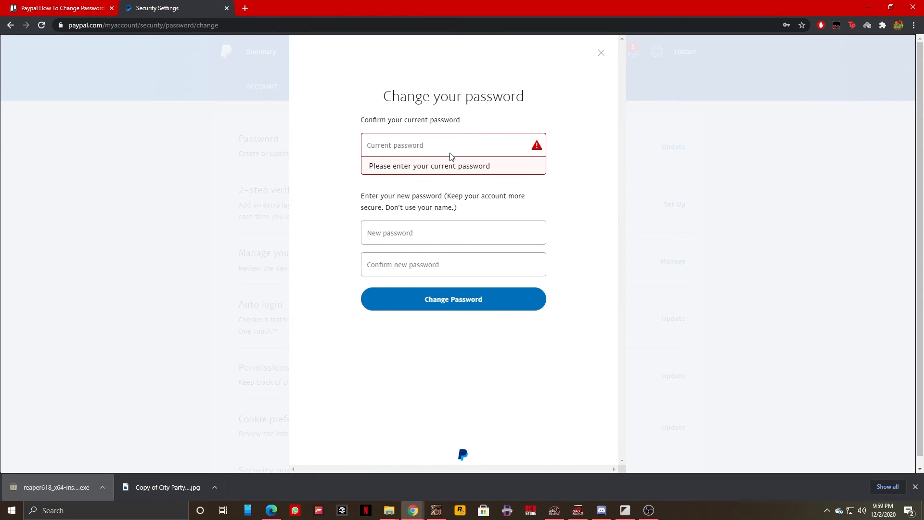
mouse_move(374, 169)
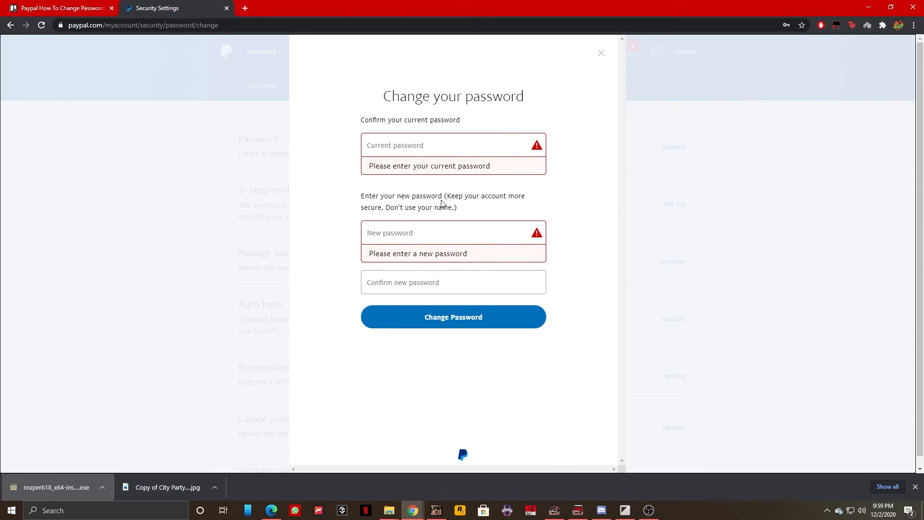
mouse_move(493, 215)
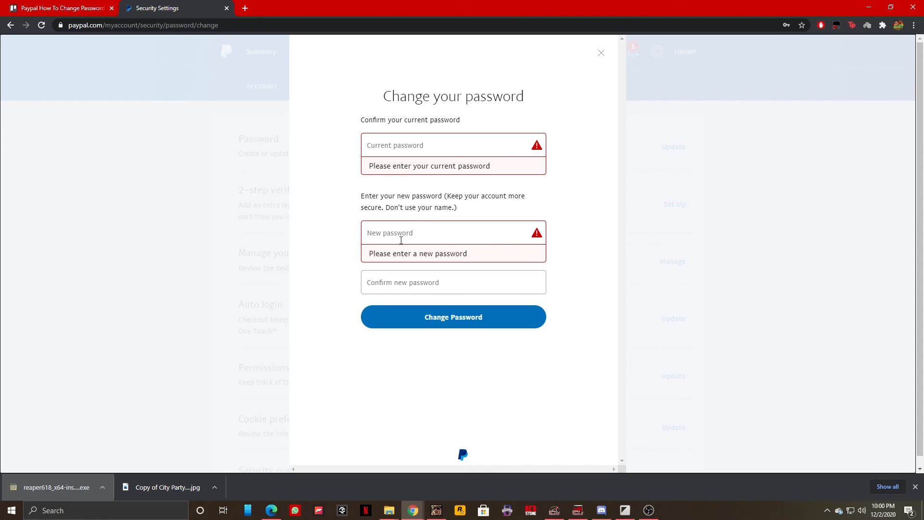
left_click(453, 282)
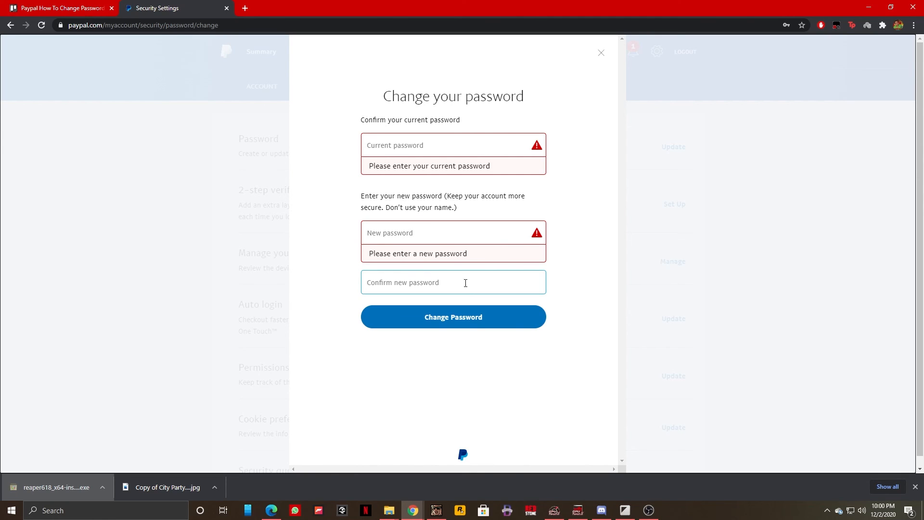
mouse_move(780, 346)
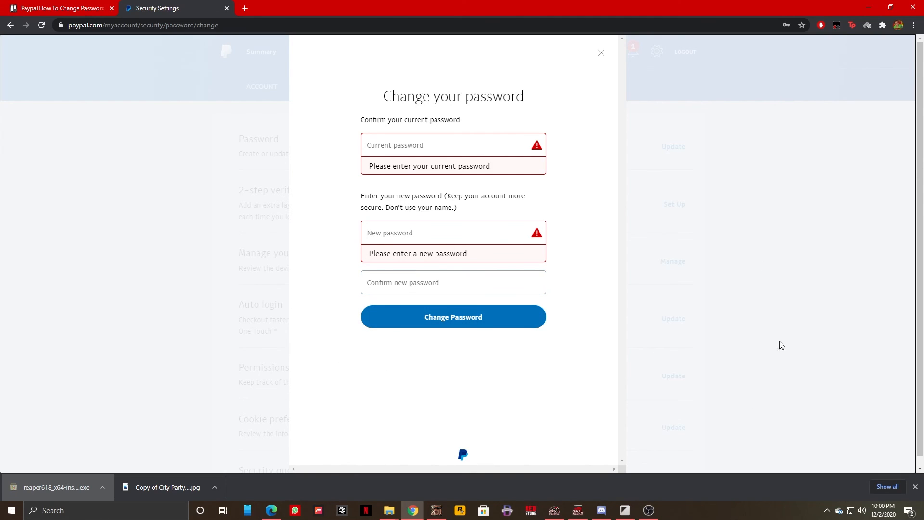
mouse_move(511, 132)
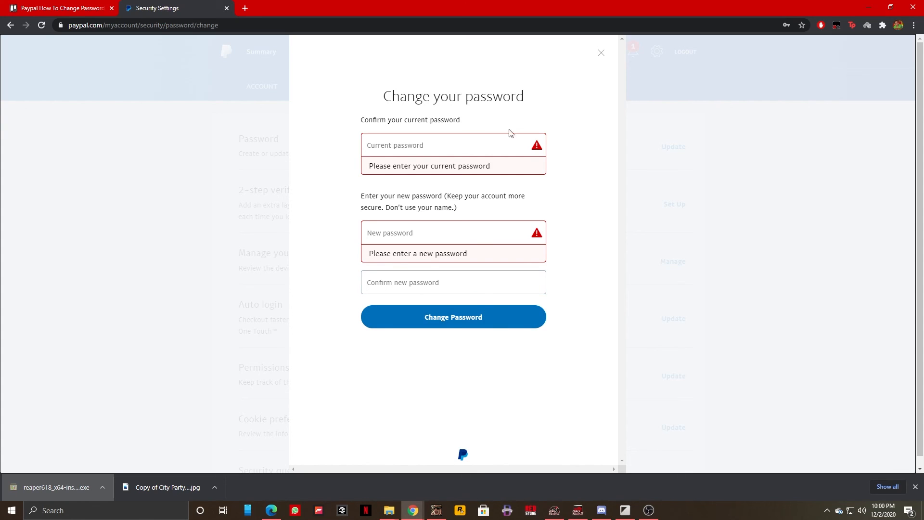
mouse_move(508, 316)
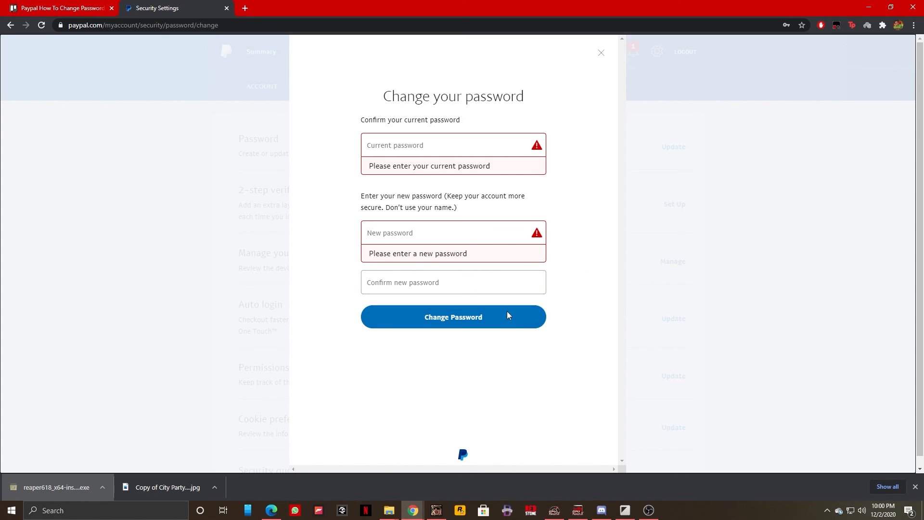
mouse_move(463, 339)
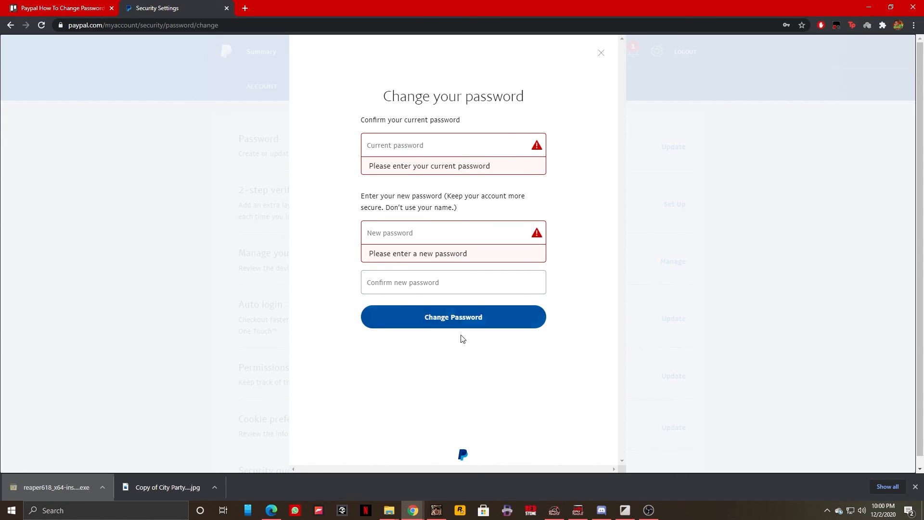
mouse_move(466, 370)
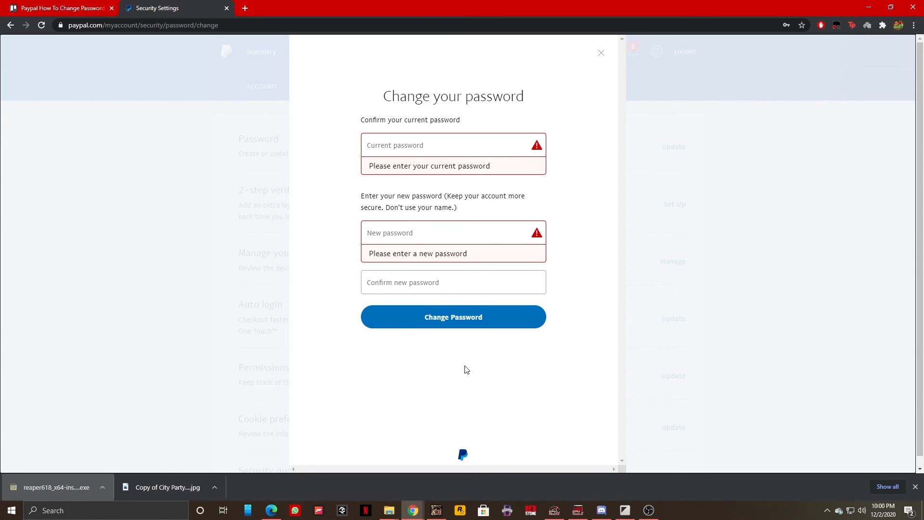